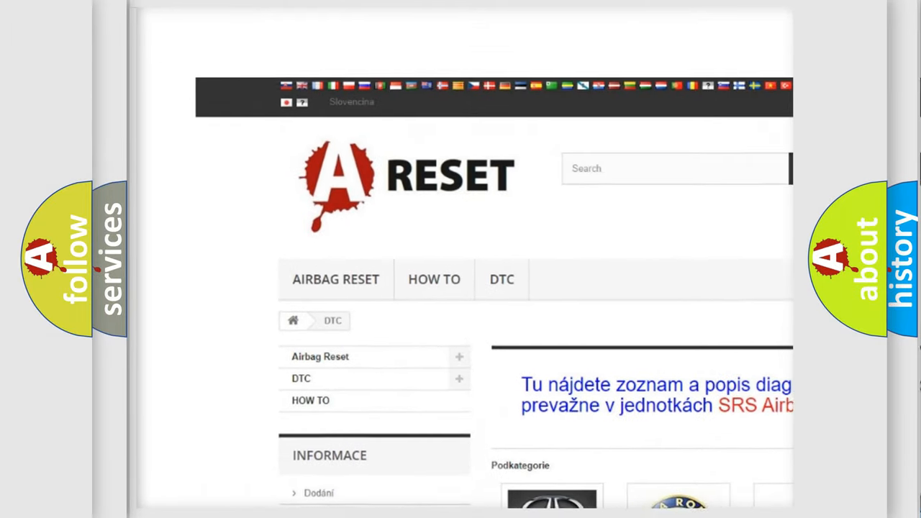
Step: Open the Alfa Romeo DTC tile and scroll through its B-series trouble code list
{"action": "scroll", "scroll_direction": "down", "scroll_amount": 3}
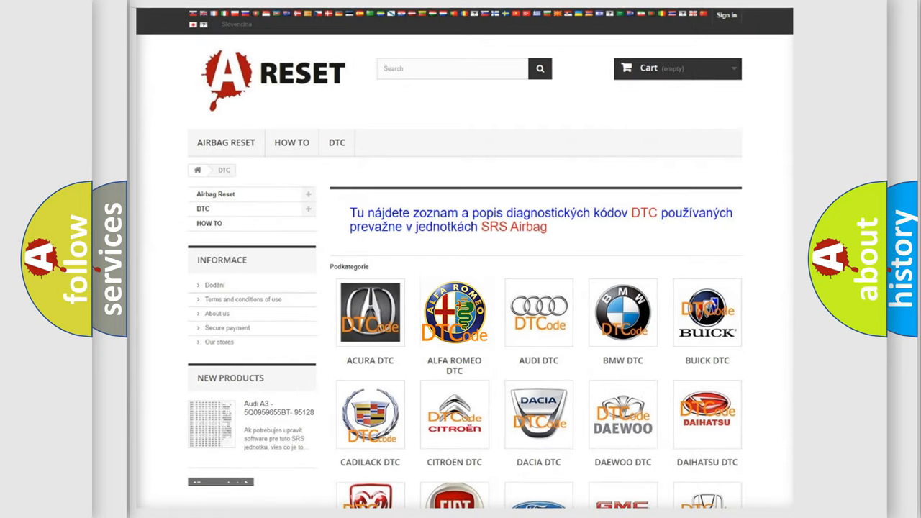
{"action": "left_click", "coordinate": [454, 313]}
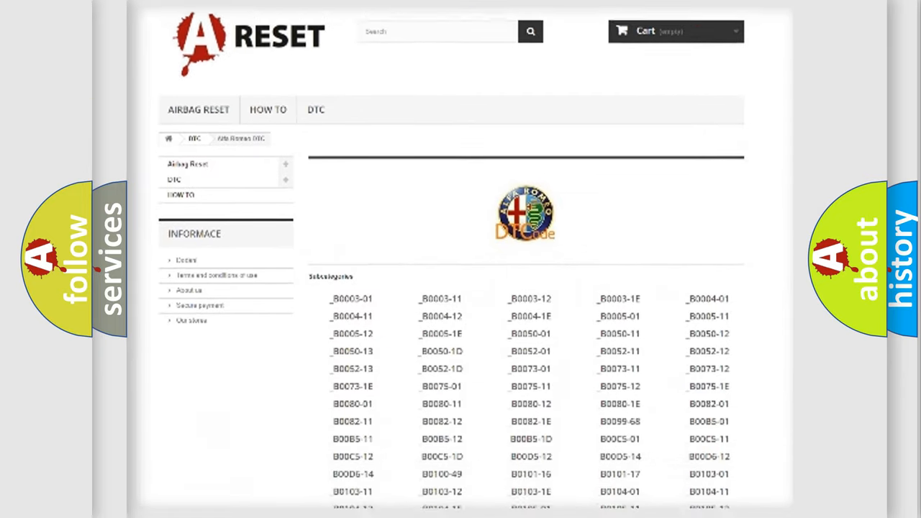
{"action": "scroll", "scroll_direction": "down", "scroll_amount": 3}
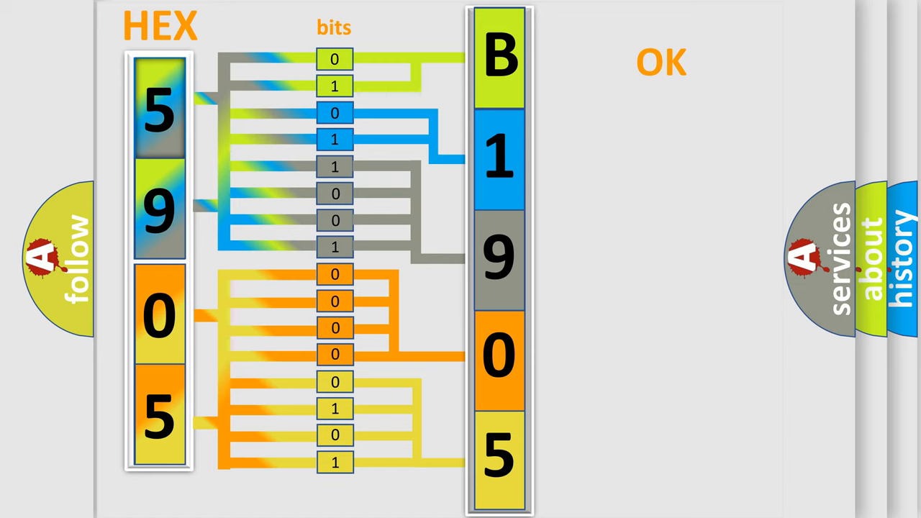
Step: Advance the explainer to the summary showing Alfa Romeo and code B1905:15
{"action": "left_click", "coordinate": [662, 62]}
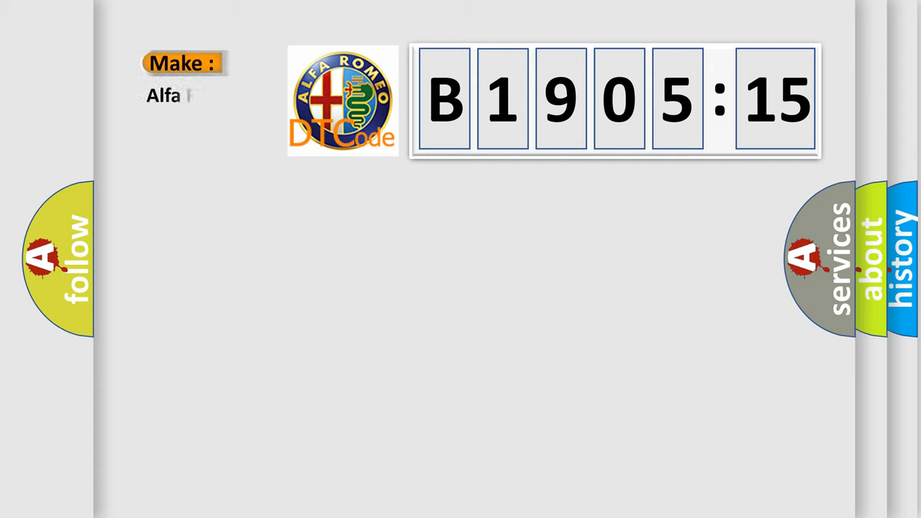